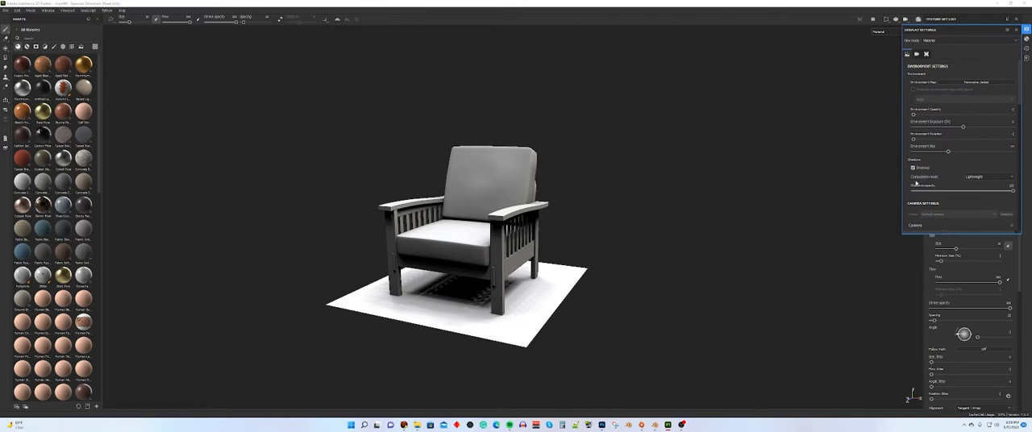
Close the baking settings and zoom the viewport in on the armchair.
{"action": "left_click", "coordinate": [913, 168]}
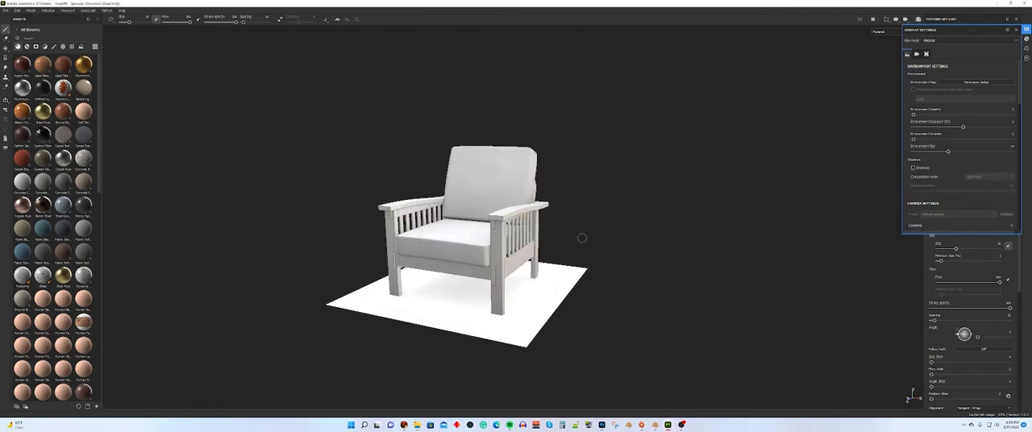
{"action": "left_click_drag", "start_coordinate": [582, 239], "coordinate": [564, 232]}
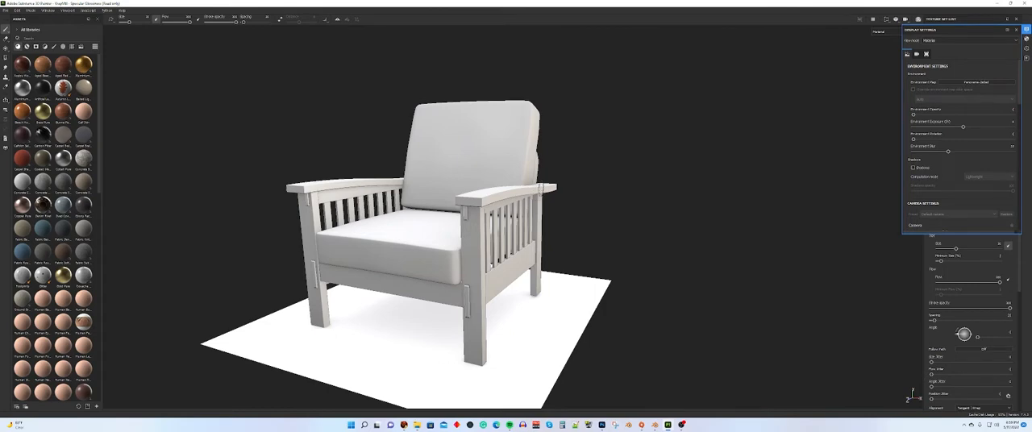
{"action": "mouse_move", "coordinate": [610, 106]}
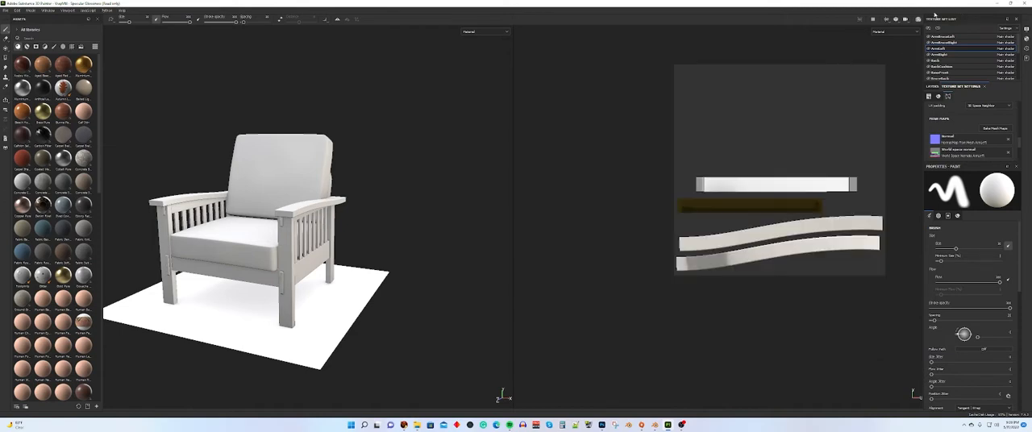
Switch the viewport channel to Ambient Occlusion, inspect it, then return to the Material view.
{"action": "left_click", "coordinate": [894, 33]}
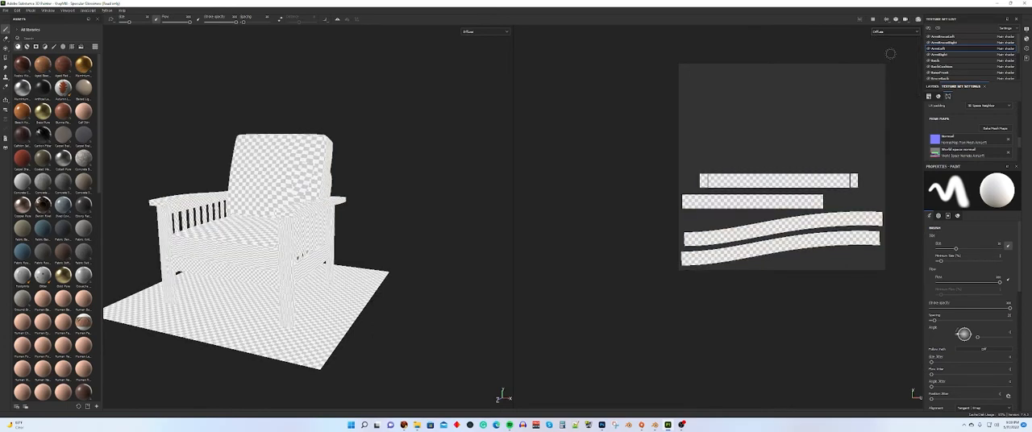
{"action": "left_click", "coordinate": [893, 32]}
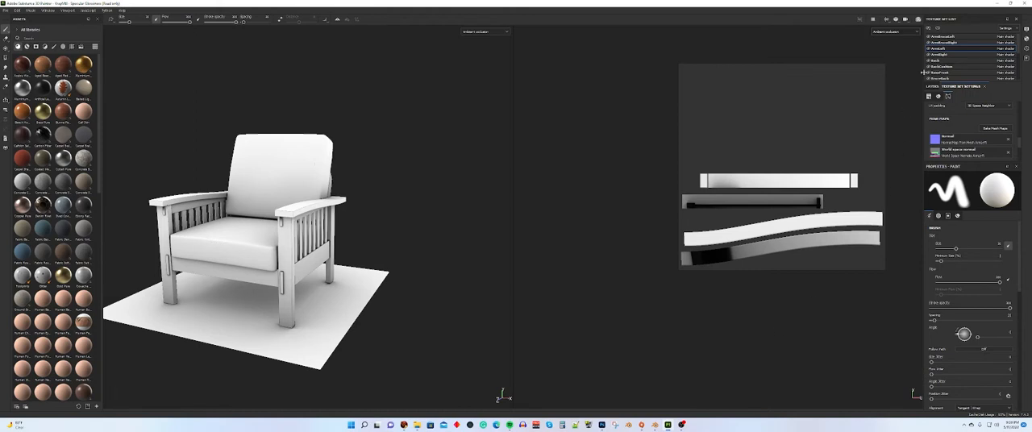
{"action": "mouse_move", "coordinate": [692, 207]}
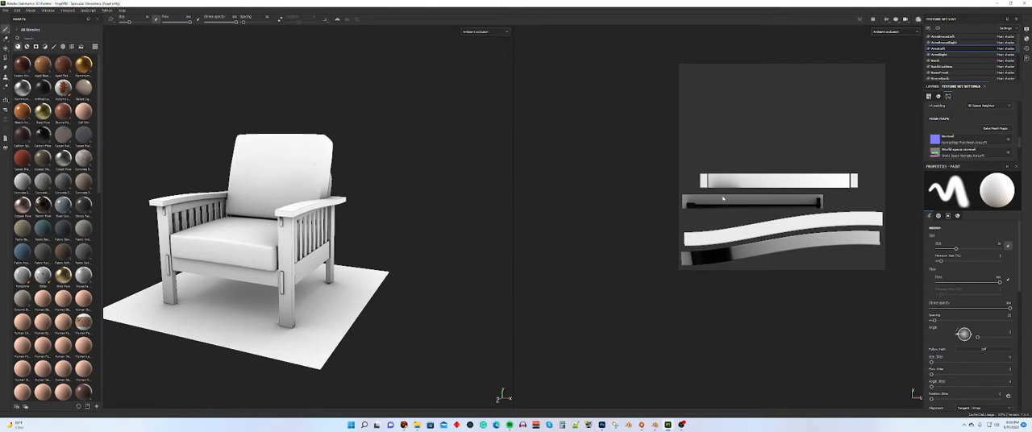
{"action": "mouse_move", "coordinate": [722, 194]}
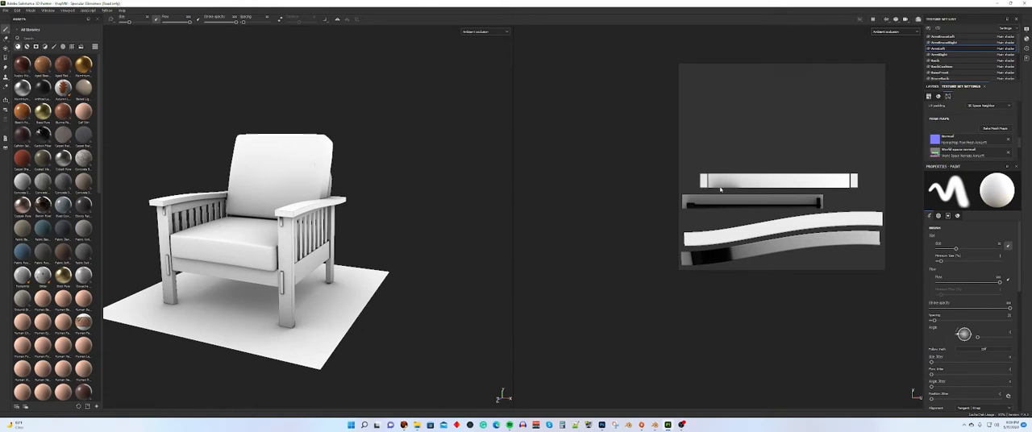
{"action": "mouse_move", "coordinate": [723, 190]}
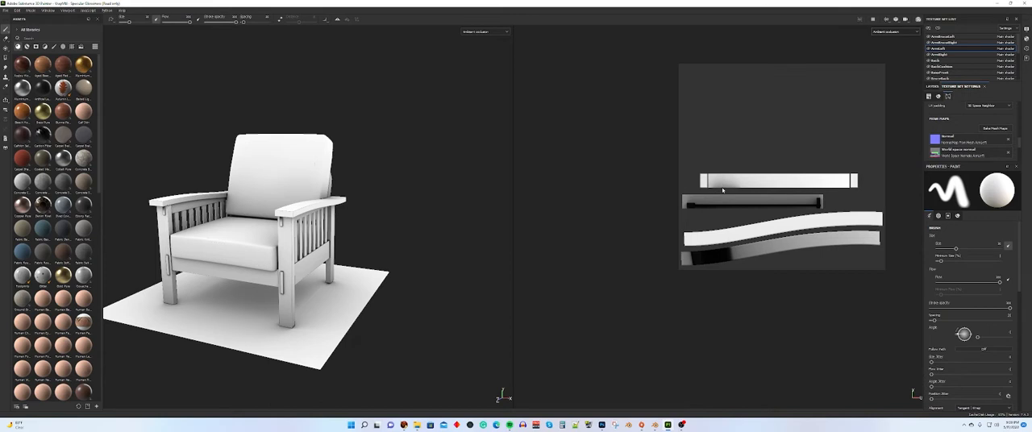
{"action": "mouse_move", "coordinate": [799, 248]}
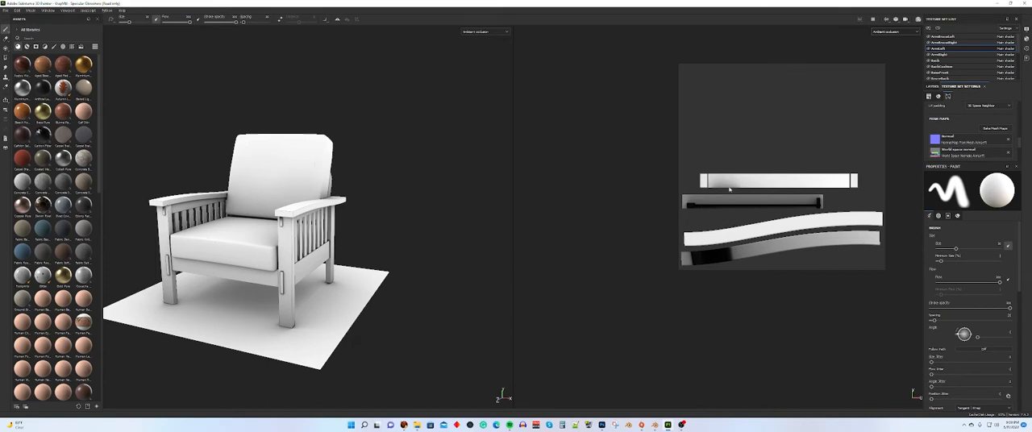
{"action": "mouse_move", "coordinate": [740, 171]}
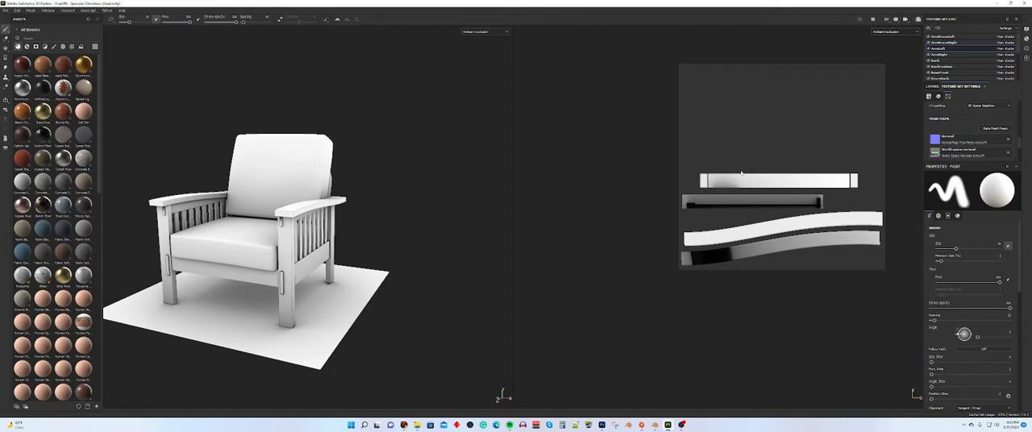
{"action": "mouse_move", "coordinate": [723, 287]}
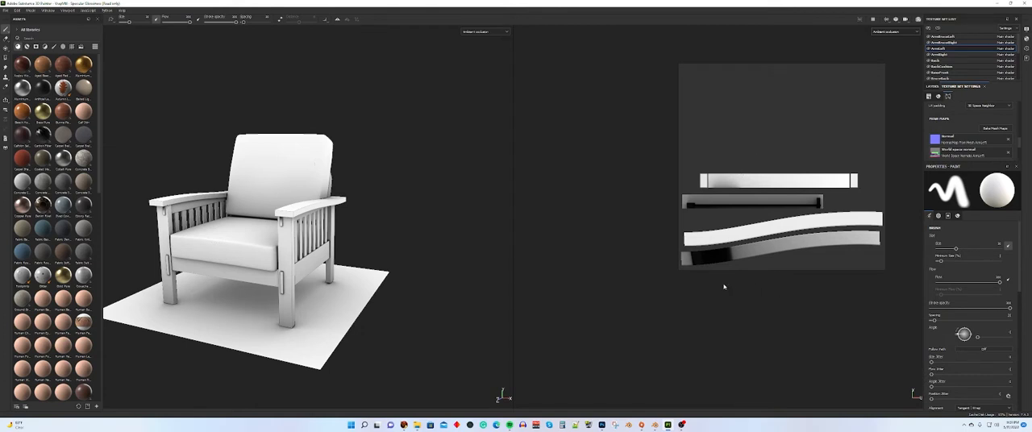
{"action": "left_click", "coordinate": [895, 33]}
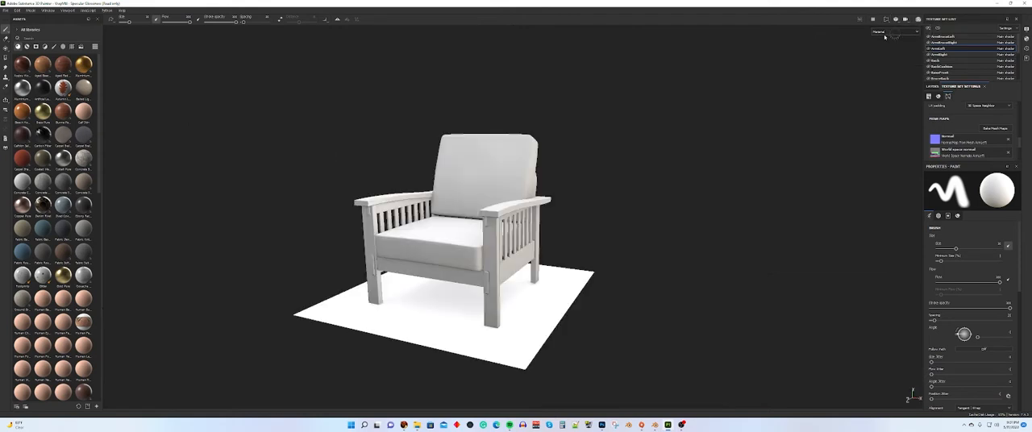
{"action": "mouse_move", "coordinate": [548, 145]}
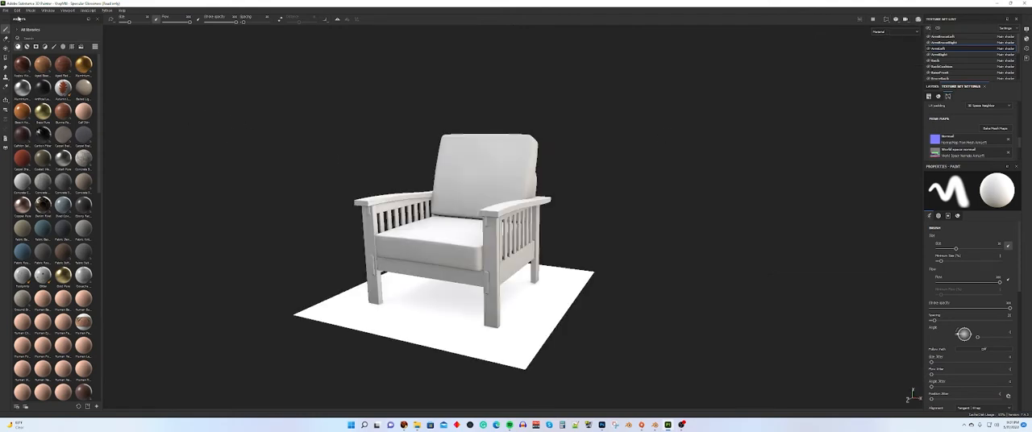
Bring up the Export Textures window from the File menu.
{"action": "left_click", "coordinate": [6, 9]}
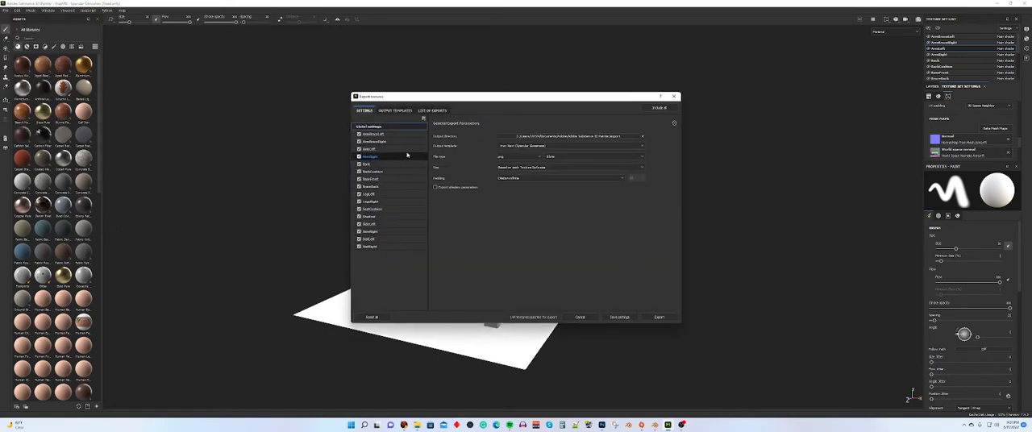
Select an output template in the Export Textures Settings dropdown.
{"action": "left_click", "coordinate": [369, 148]}
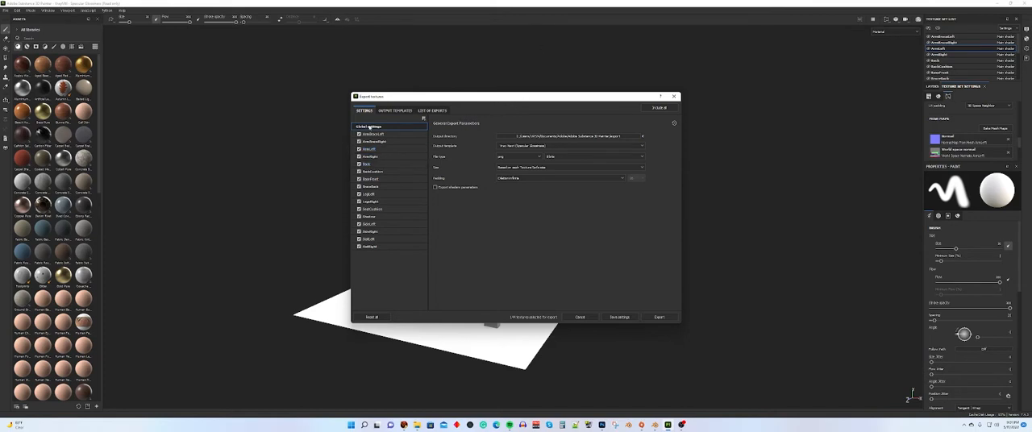
{"action": "left_click", "coordinate": [369, 247]}
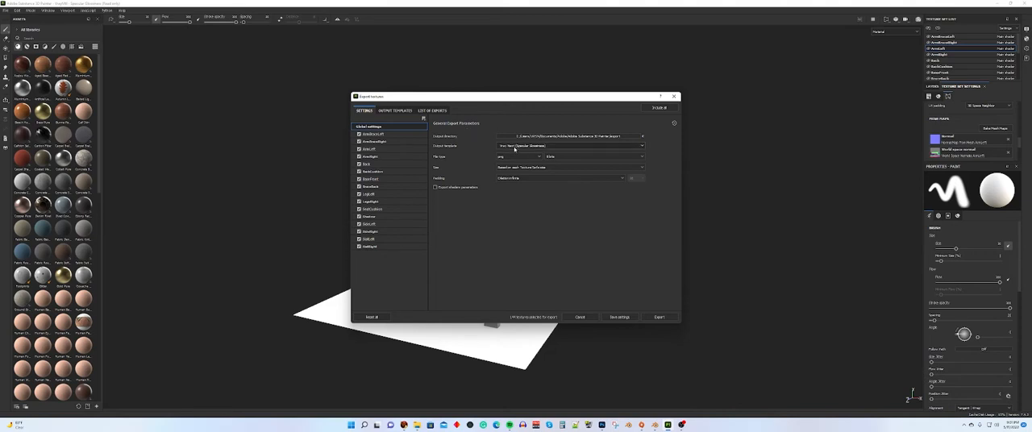
{"action": "mouse_move", "coordinate": [529, 145]}
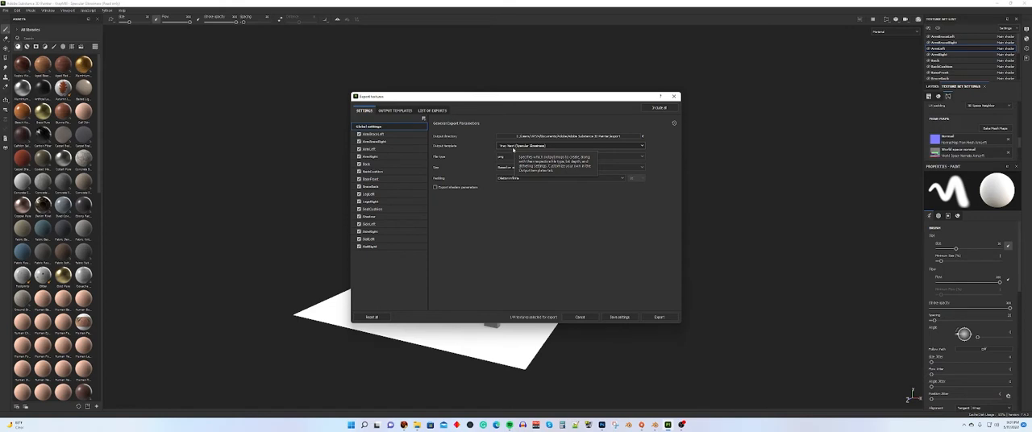
{"action": "left_click", "coordinate": [395, 110]}
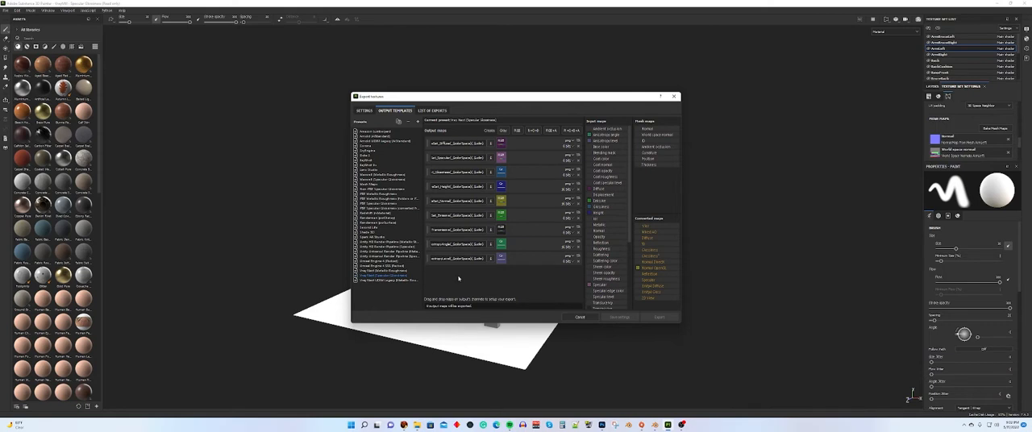
{"action": "mouse_move", "coordinate": [577, 258]}
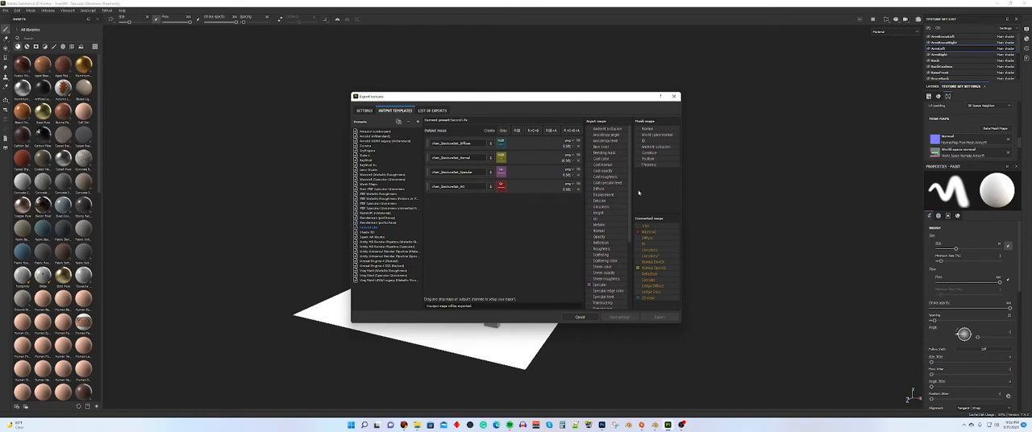
{"action": "mouse_move", "coordinate": [609, 226]}
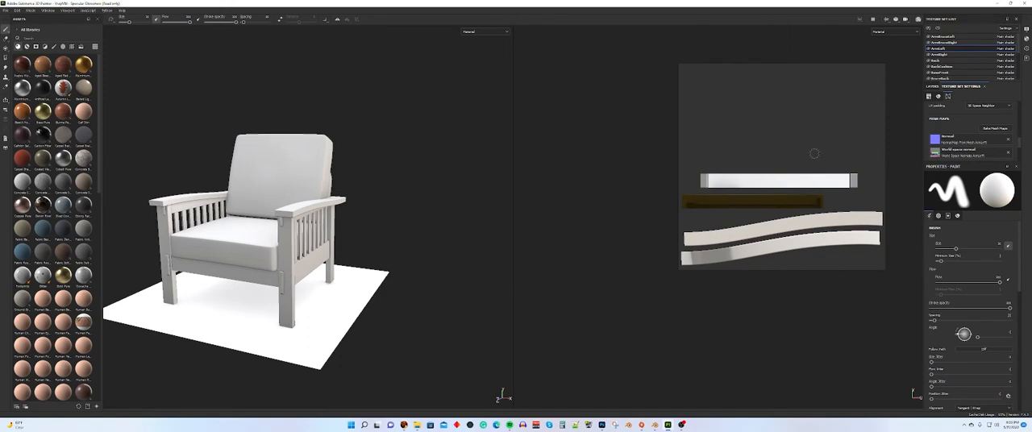
{"action": "mouse_move", "coordinate": [799, 197]}
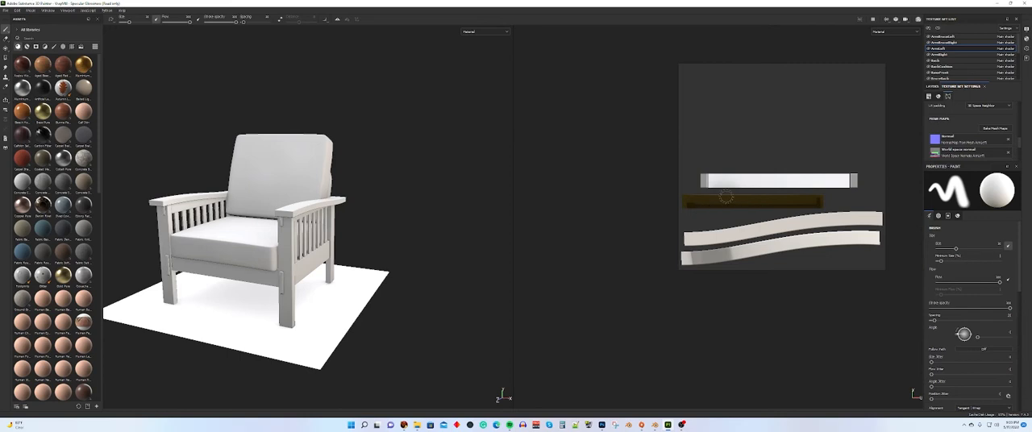
{"action": "mouse_move", "coordinate": [752, 183]}
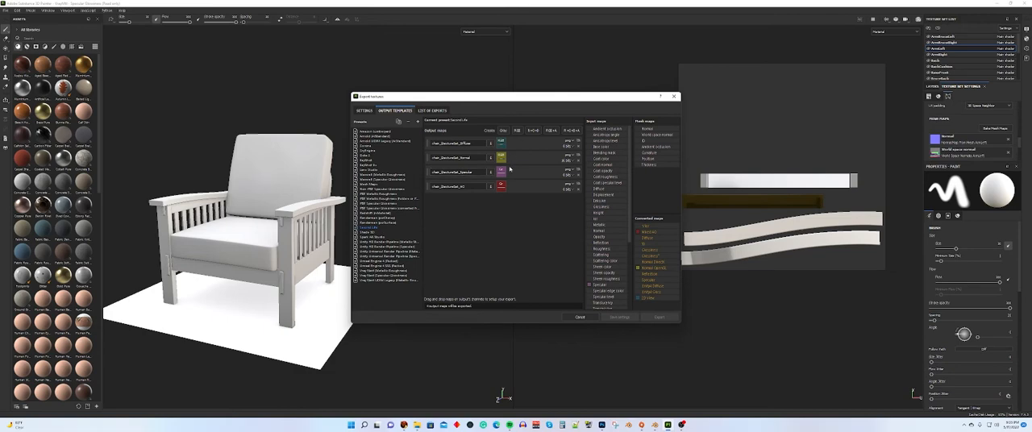
{"action": "mouse_move", "coordinate": [571, 280]}
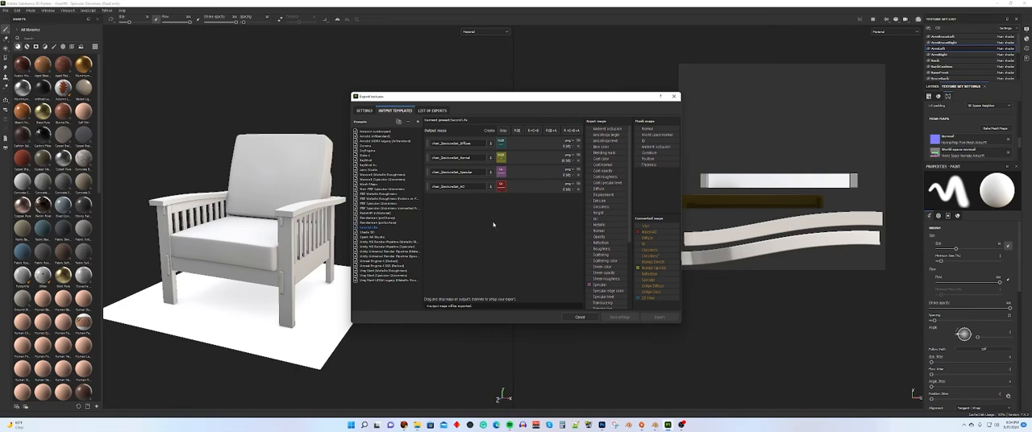
{"action": "mouse_move", "coordinate": [335, 113]}
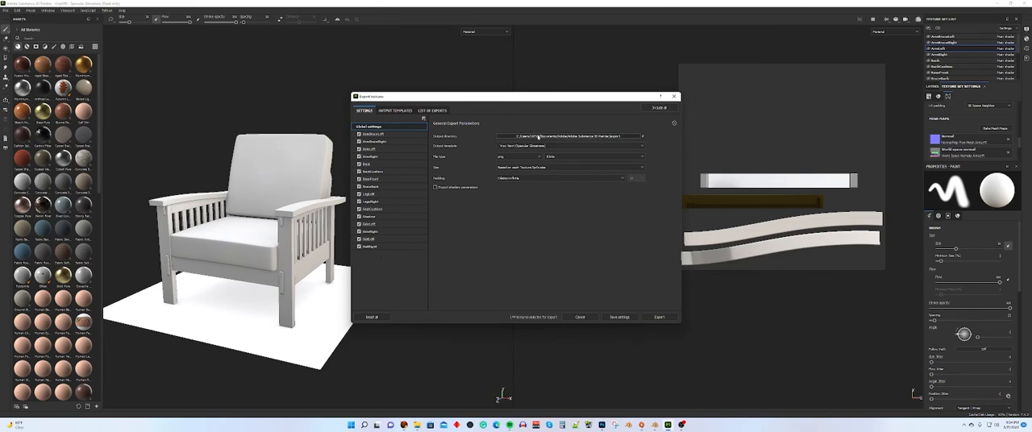
Choose the custom Second Life output template and set padding to a dilation mode.
{"action": "left_click", "coordinate": [564, 135]}
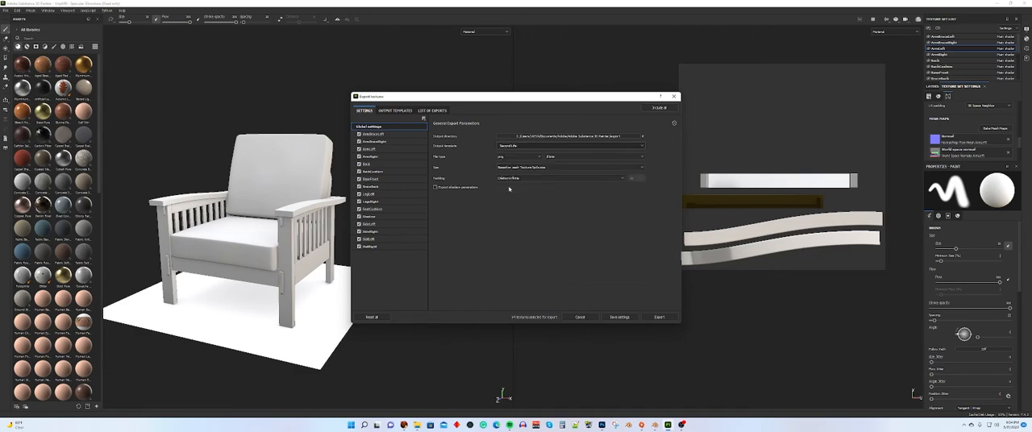
{"action": "left_click", "coordinate": [642, 156]}
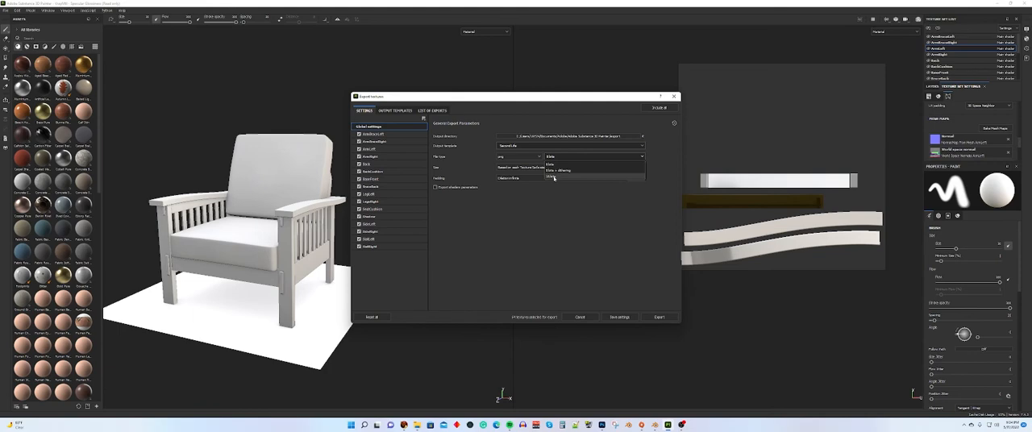
{"action": "left_click", "coordinate": [558, 177]}
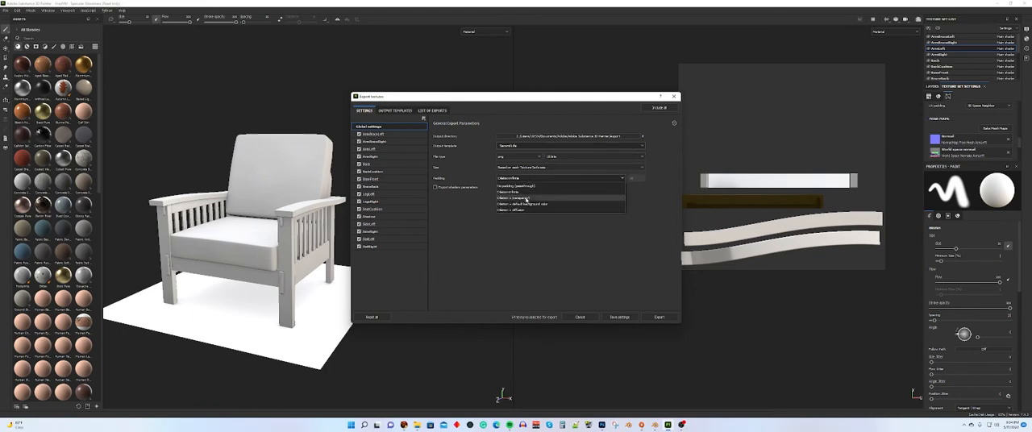
{"action": "left_click", "coordinate": [523, 203]}
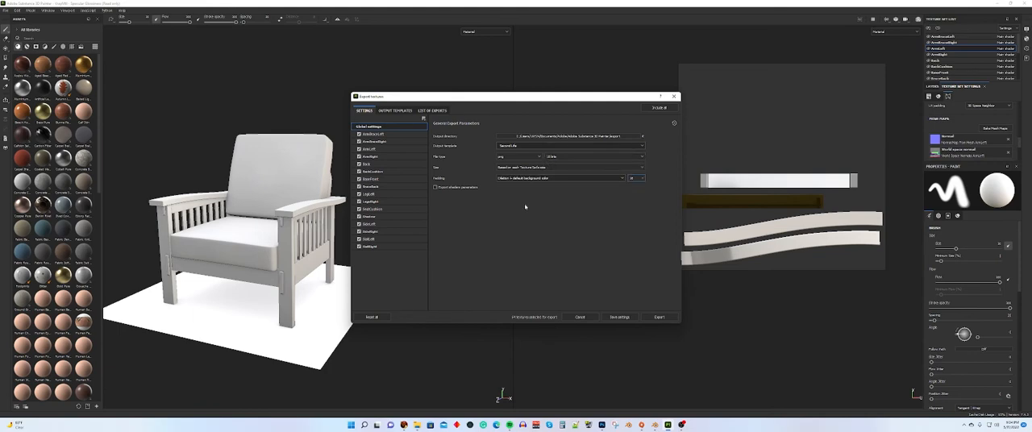
{"action": "left_click", "coordinate": [373, 142]}
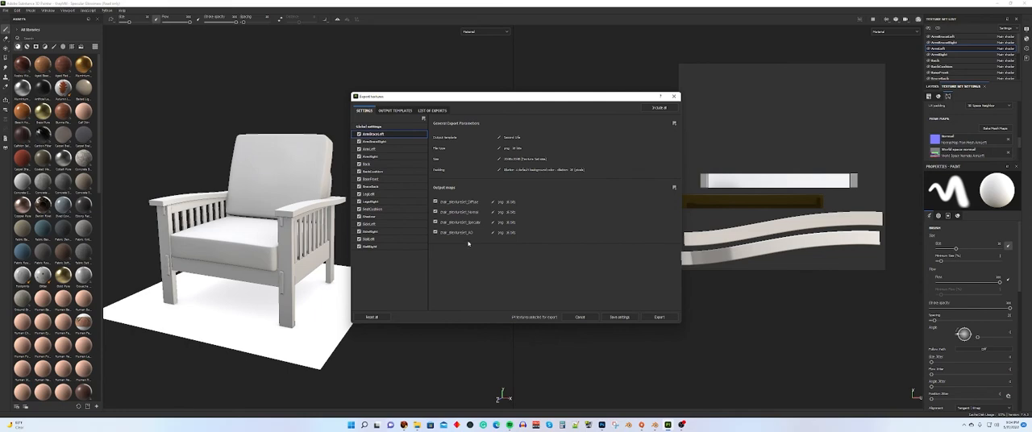
{"action": "mouse_move", "coordinate": [459, 247]}
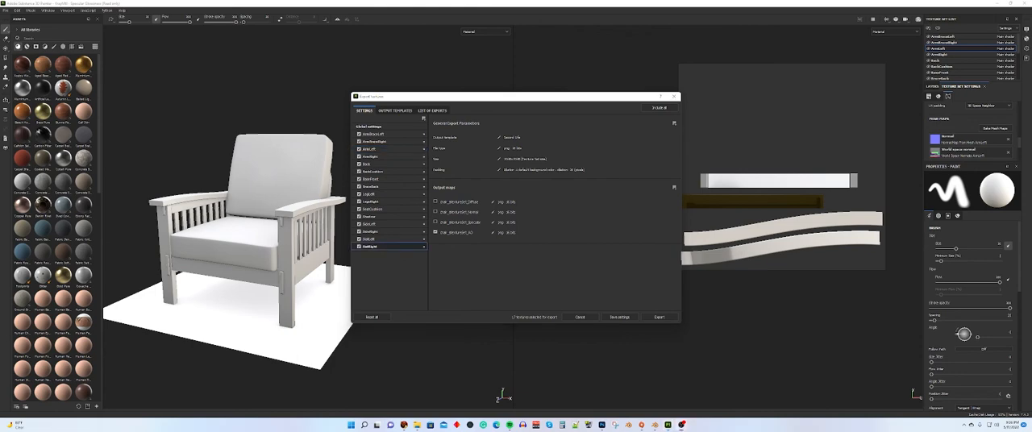
{"action": "mouse_move", "coordinate": [484, 166]}
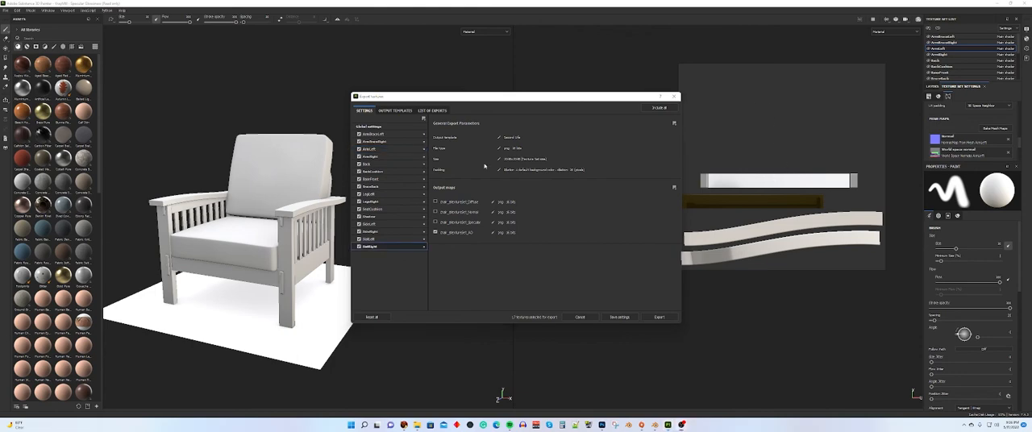
{"action": "mouse_move", "coordinate": [478, 206]}
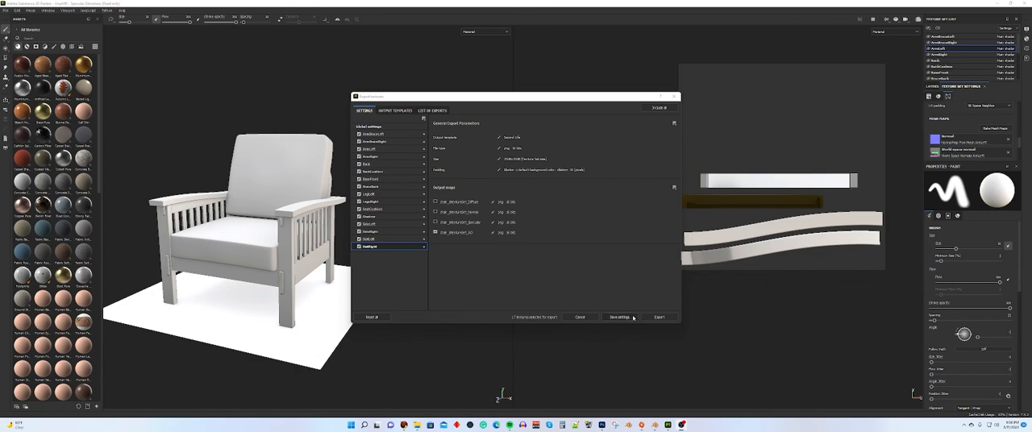
Export the AO maps for all texture sets and view the list of exported files.
{"action": "left_click", "coordinate": [658, 316]}
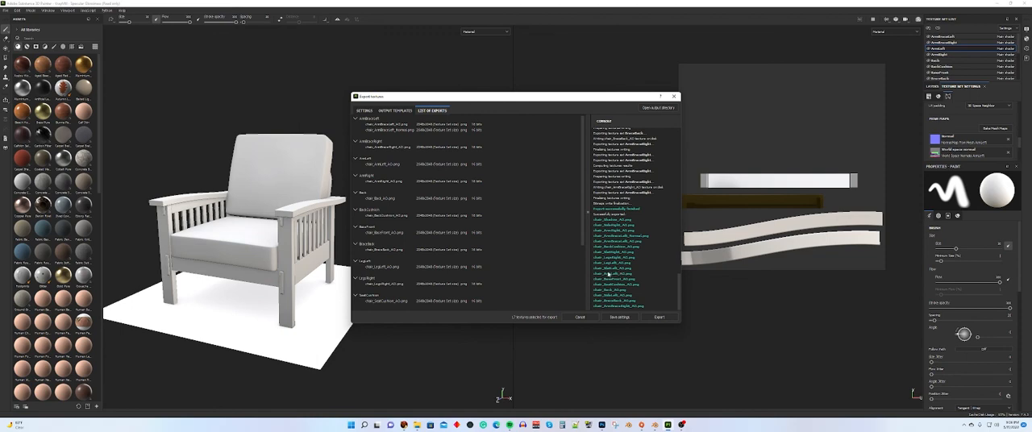
{"action": "mouse_move", "coordinate": [642, 324]}
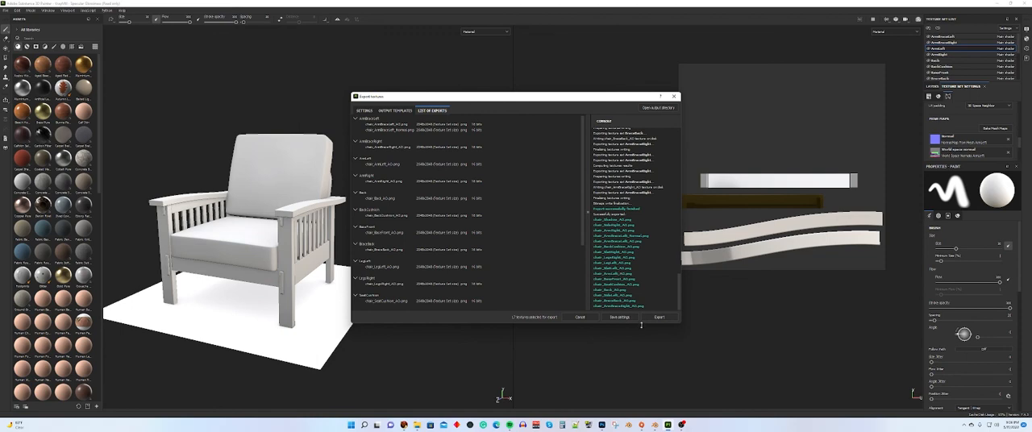
{"action": "mouse_move", "coordinate": [645, 340]}
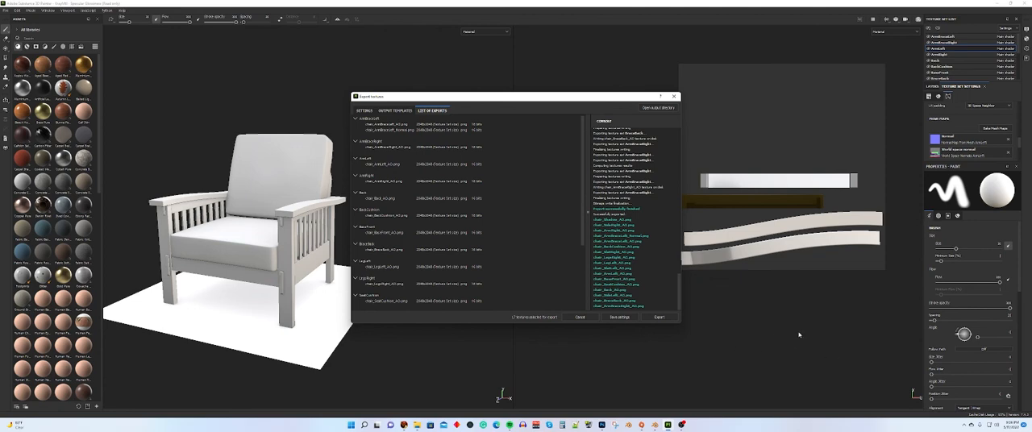
{"action": "mouse_move", "coordinate": [800, 336]}
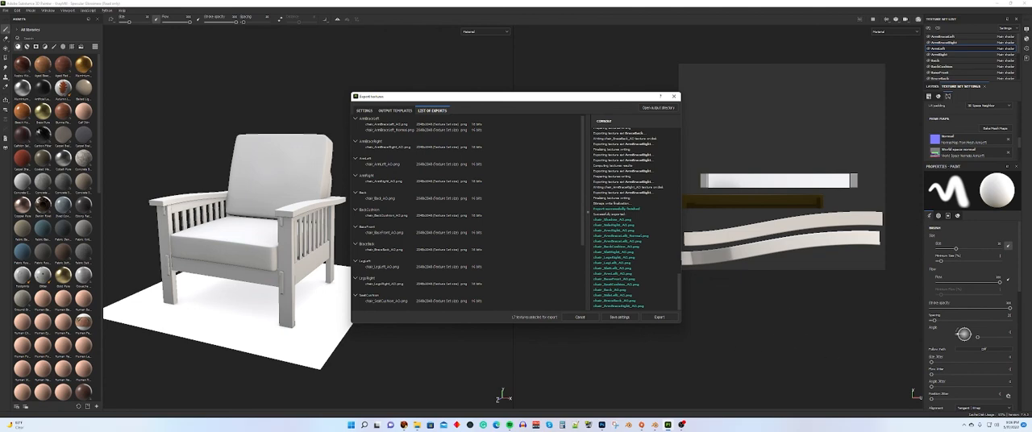